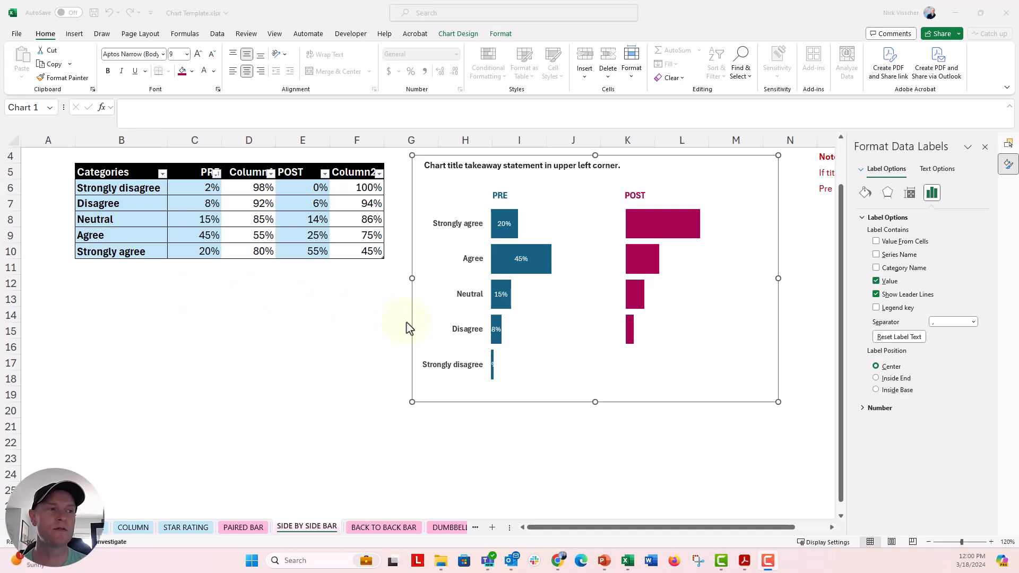
Step: Inspect the remainder series, then try Inside End and Inside Base for the PRE labels
left_click(496, 329)
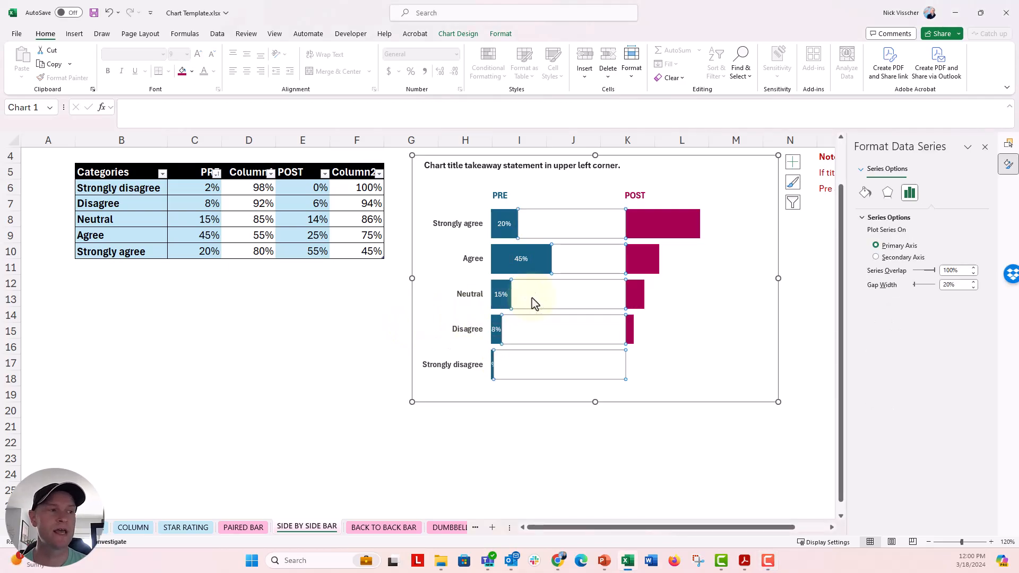
left_click(642, 259)
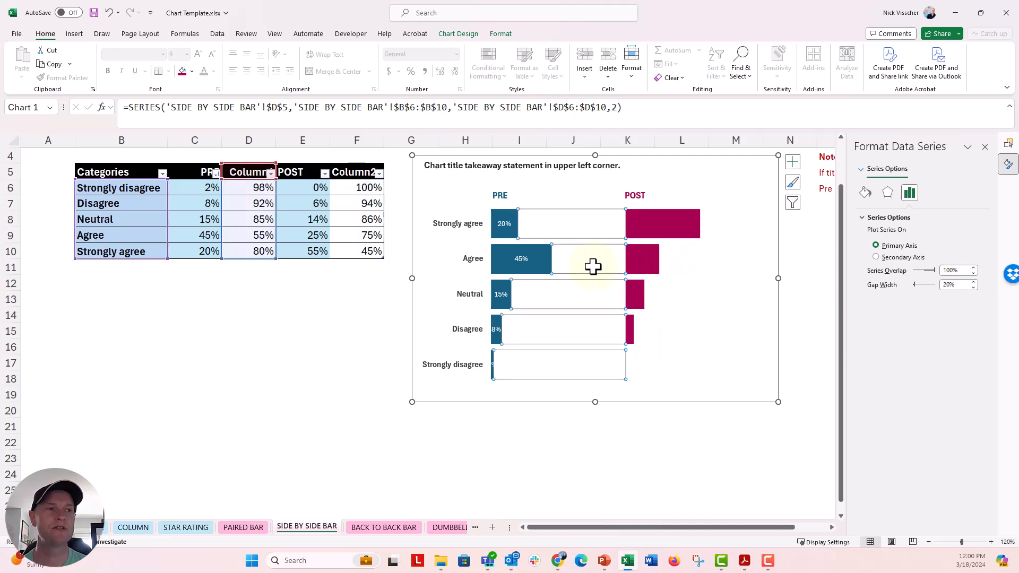
mouse_move(631, 262)
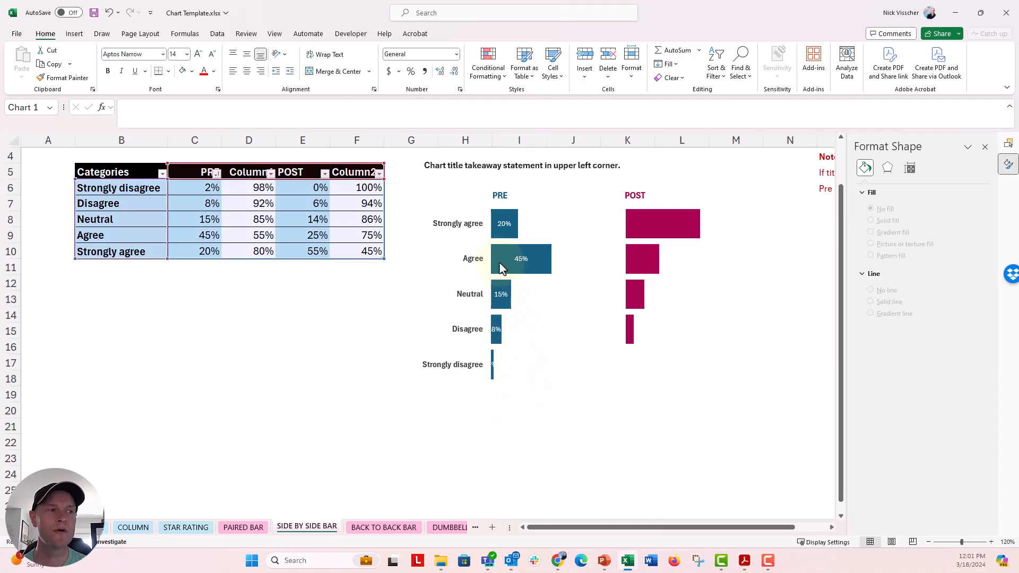
left_click(520, 259)
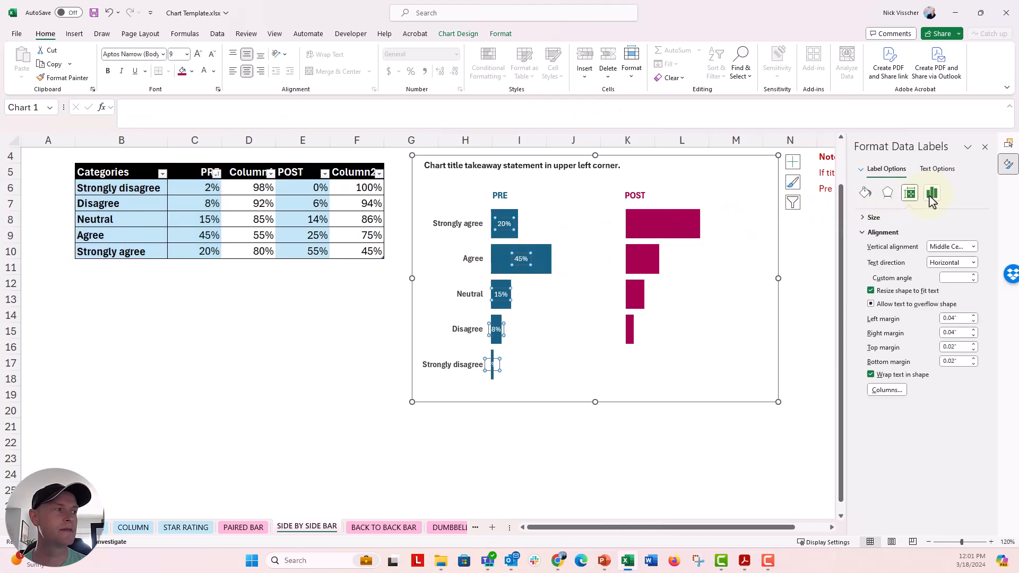
left_click(932, 193)
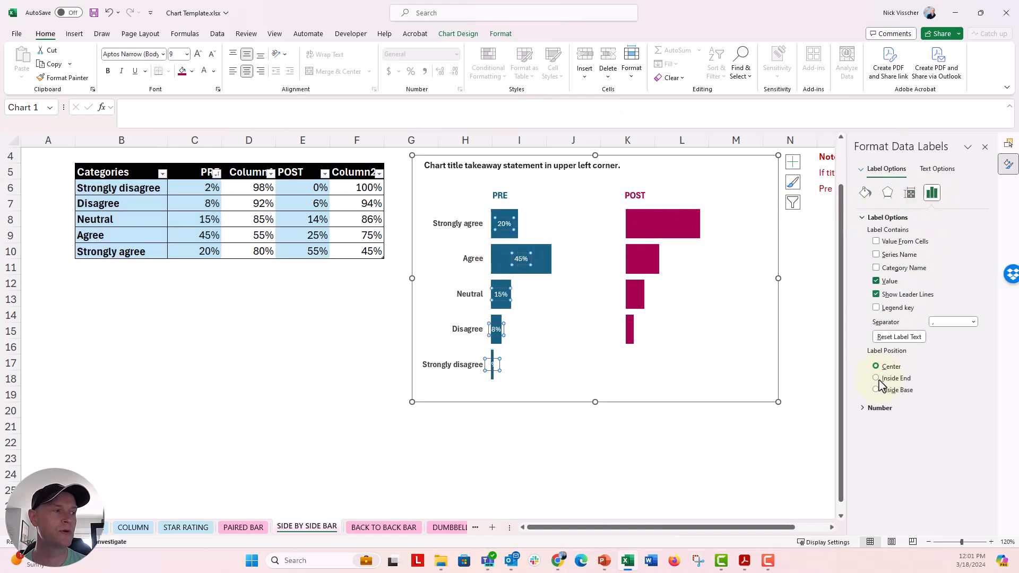
left_click(876, 378)
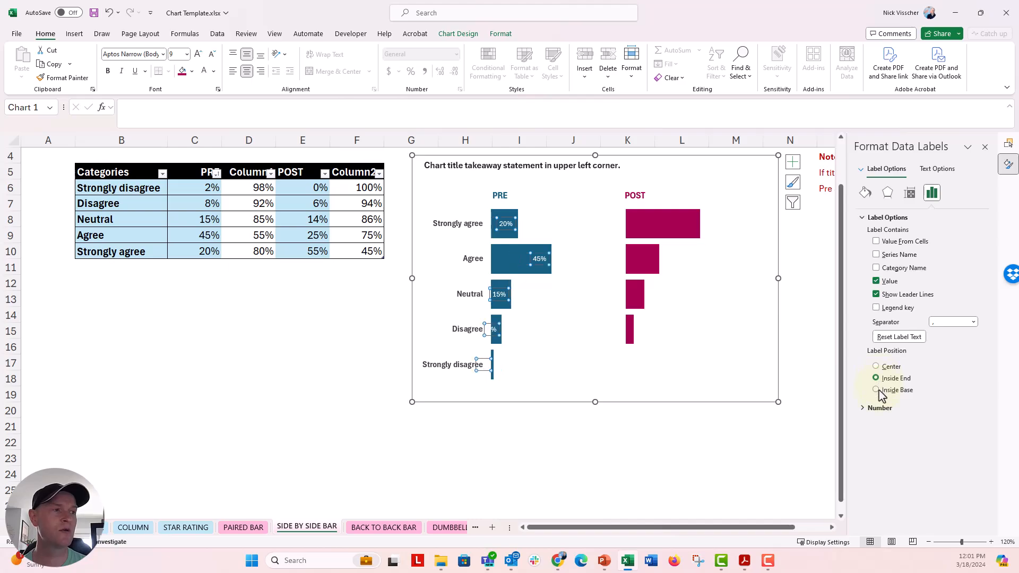
left_click(876, 390)
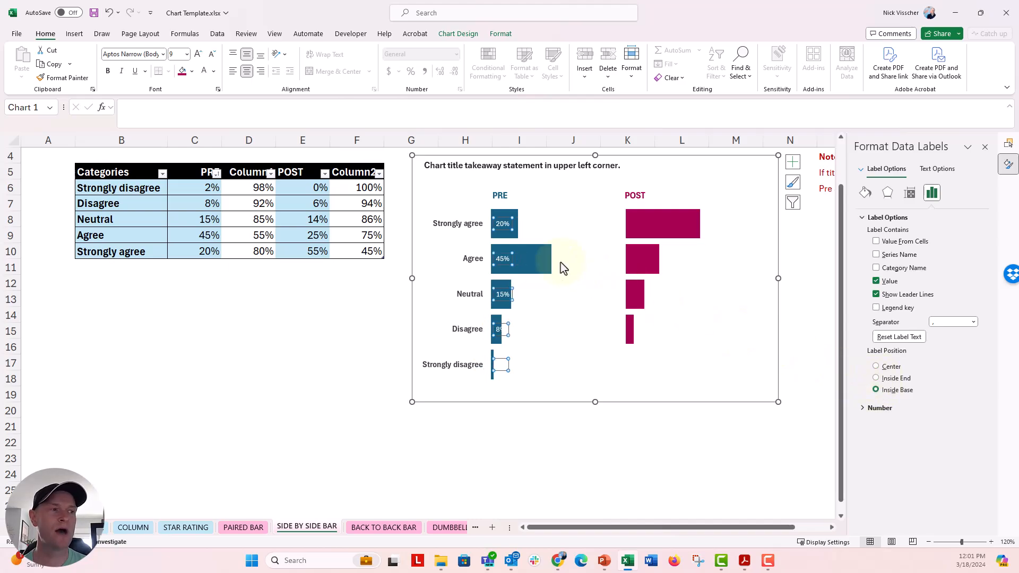
mouse_move(820, 357)
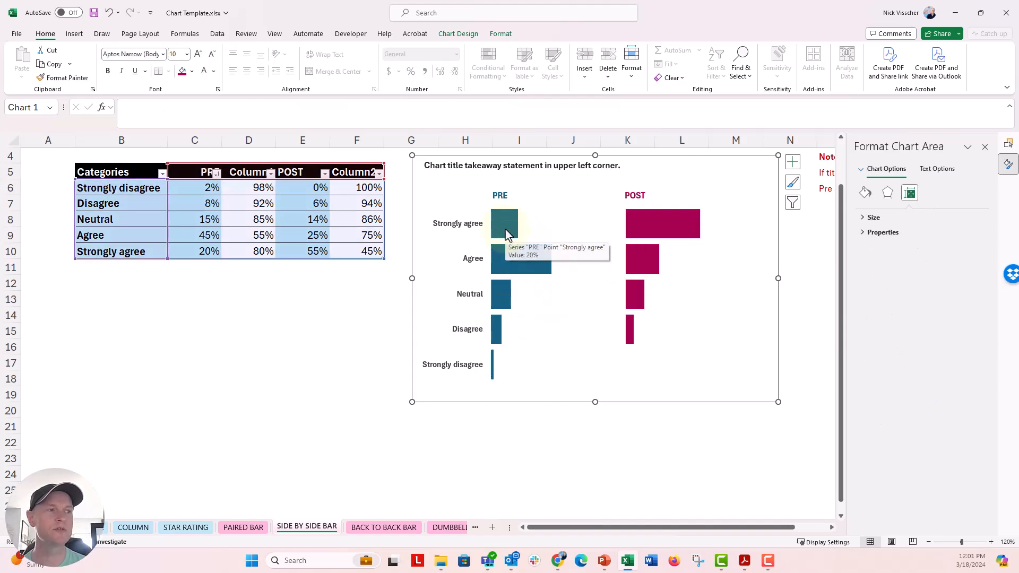
Step: Add data labels to the invisible PRE remainder series, positioned at Inside Base
left_click(506, 225)
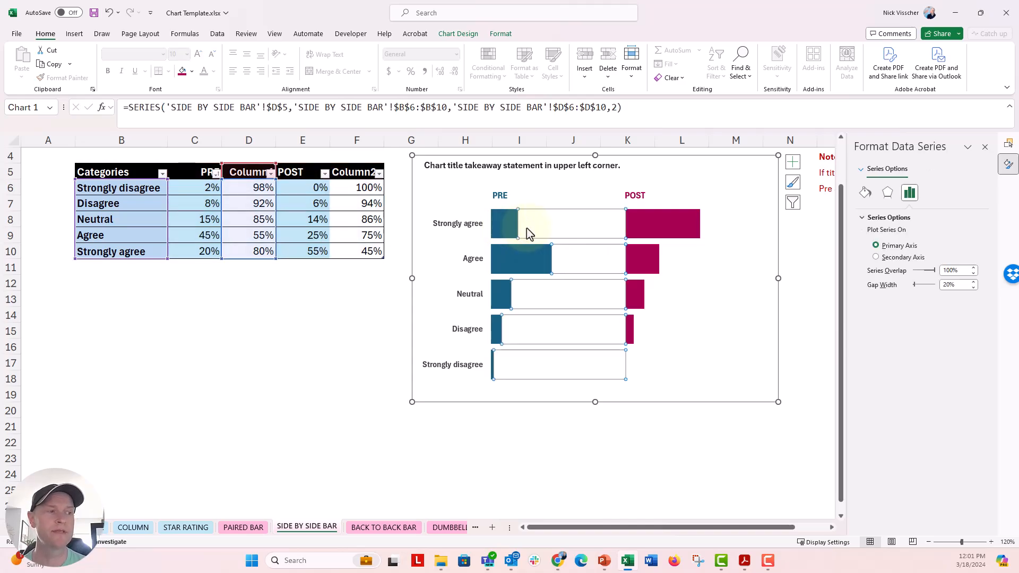
right_click(529, 233)
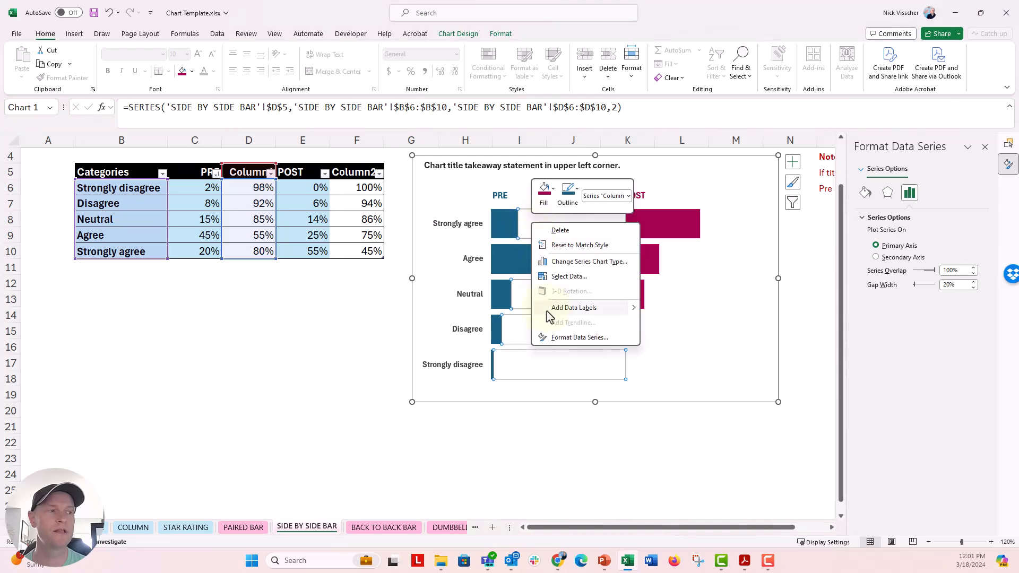
left_click(574, 307)
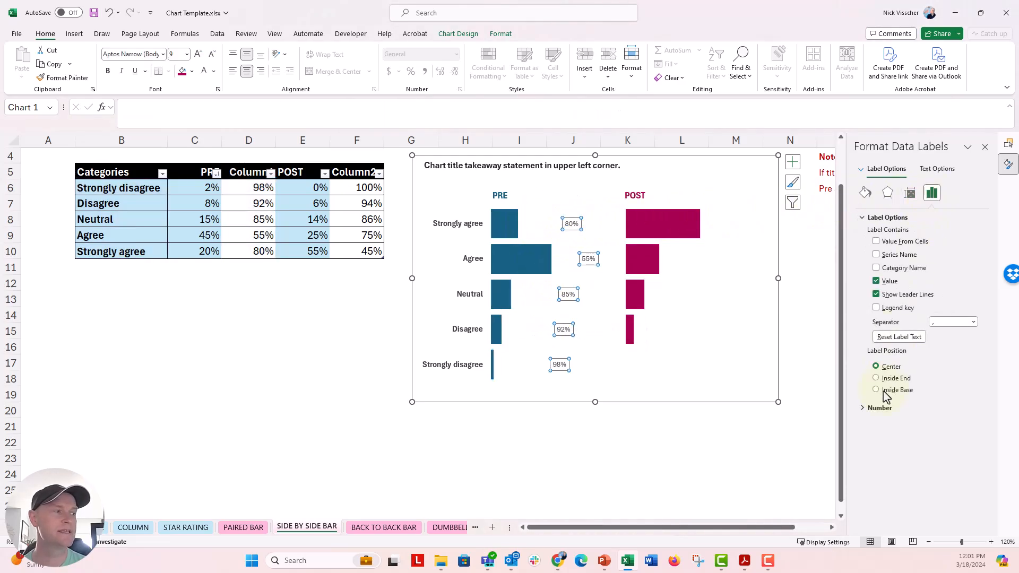
left_click(876, 390)
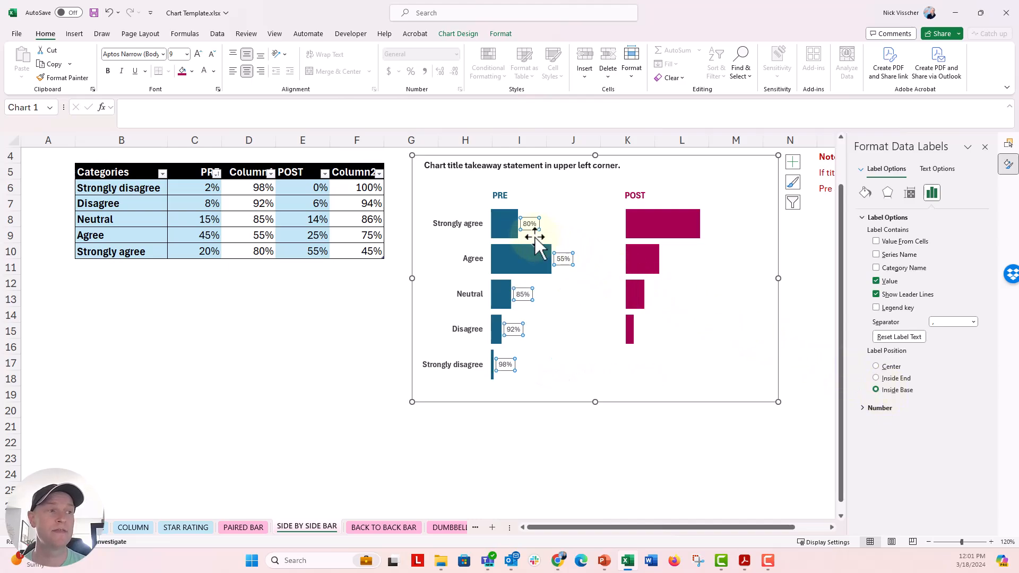
mouse_move(536, 240)
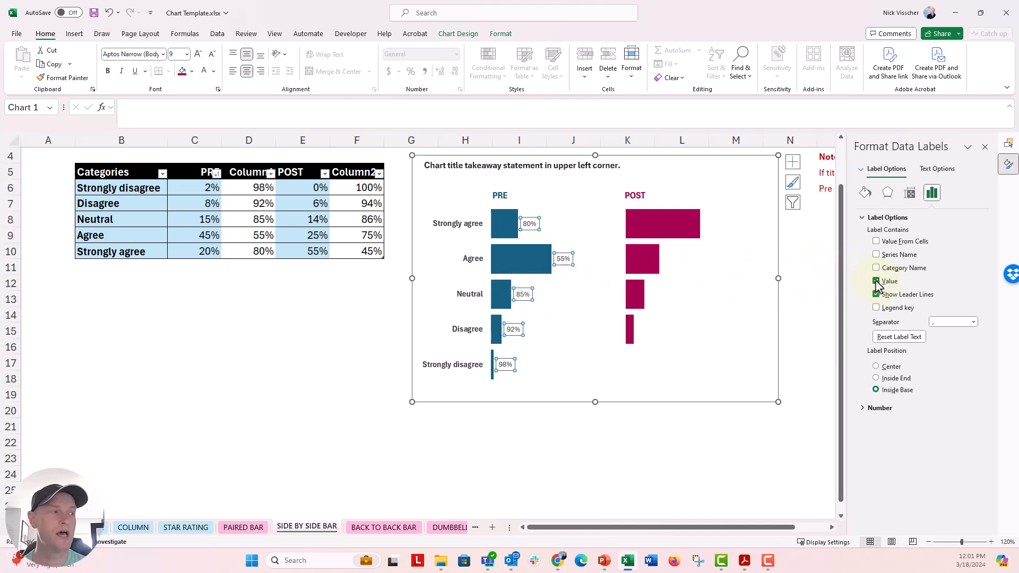
Step: Switch the PRE remainder labels to values from cells C6:C10 and increase their font size
left_click(876, 281)
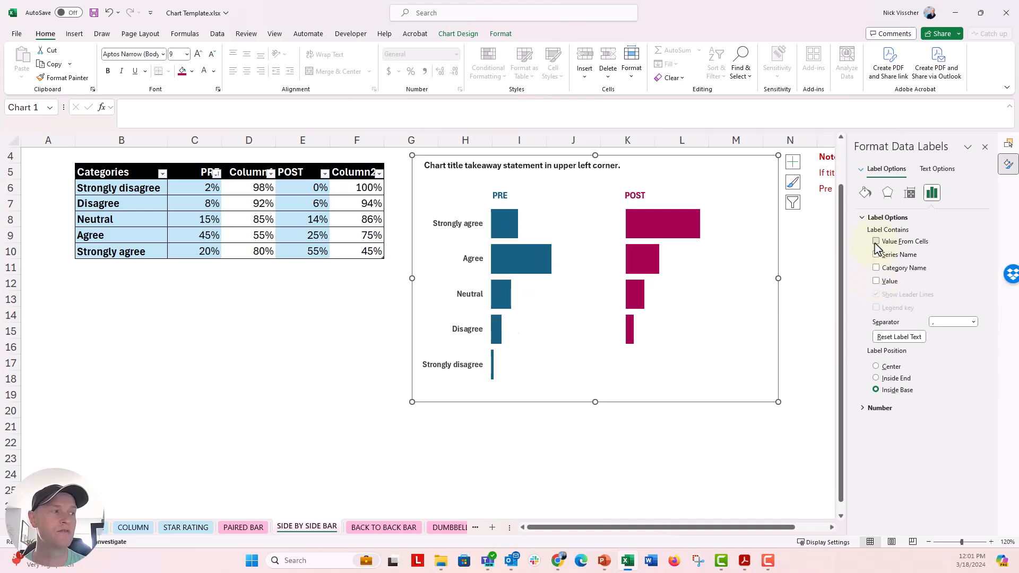
left_click(876, 241)
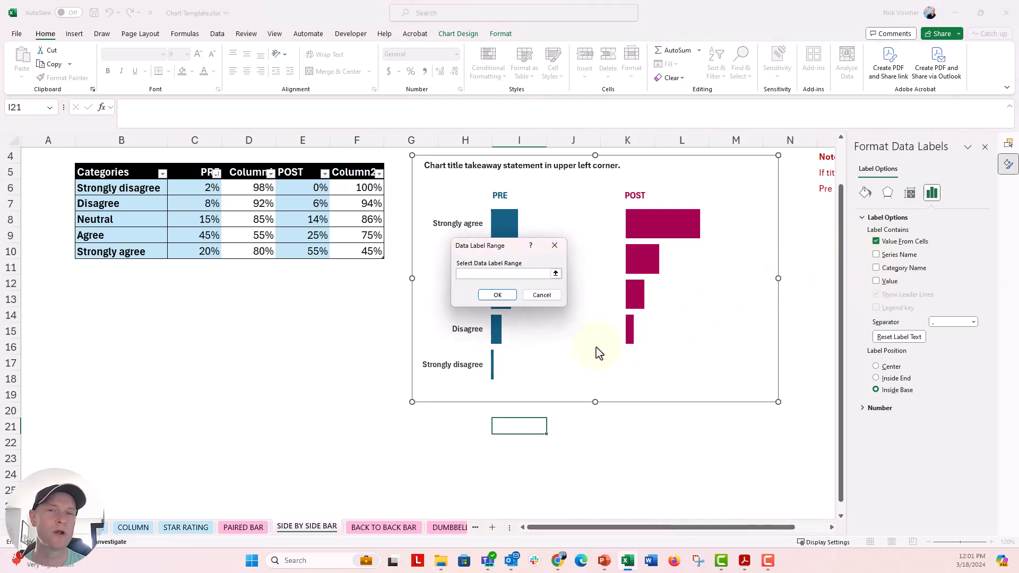
mouse_move(563, 332)
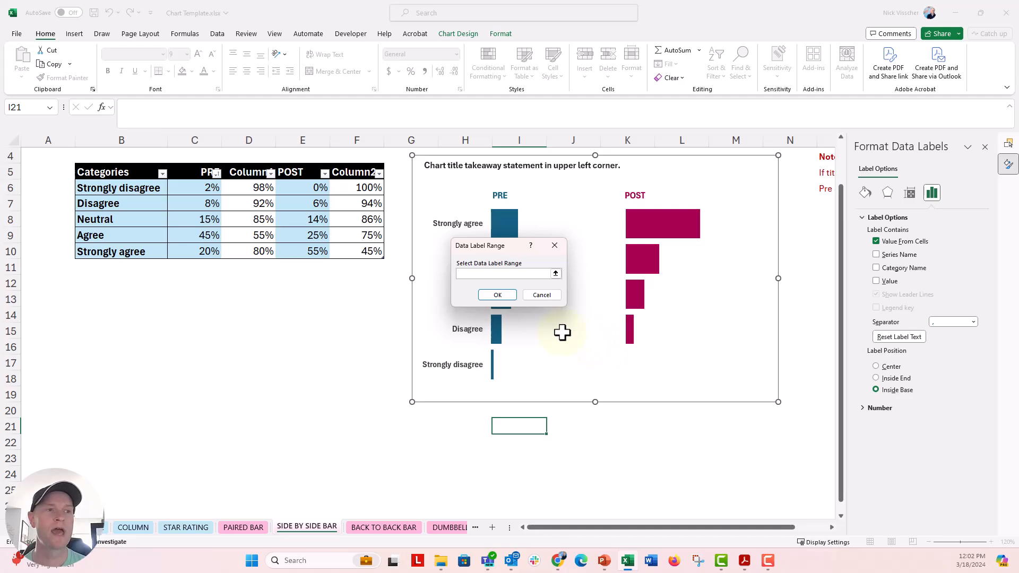
left_click_drag(210, 188, 209, 251)
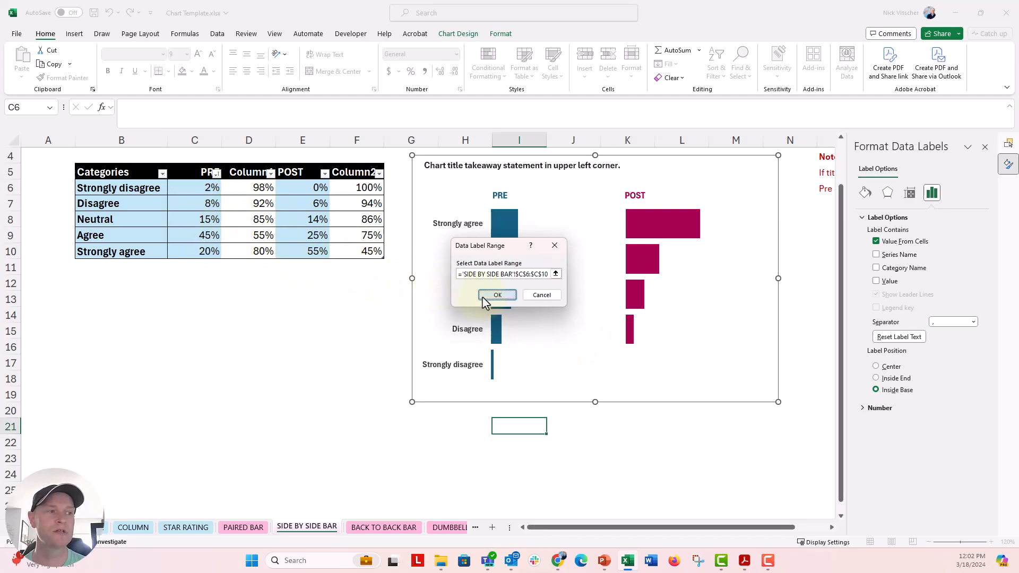
left_click(498, 294)
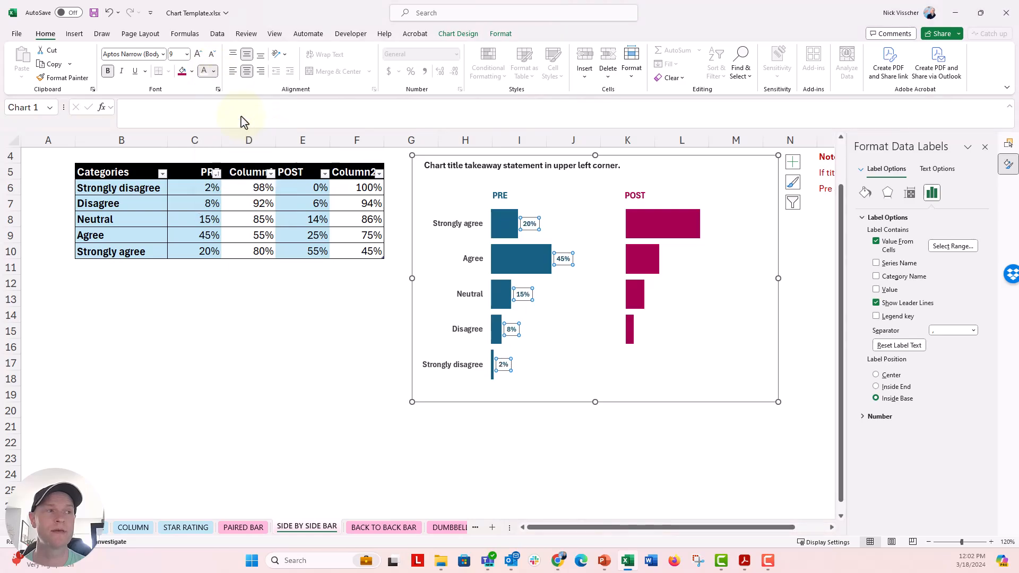
left_click(198, 54)
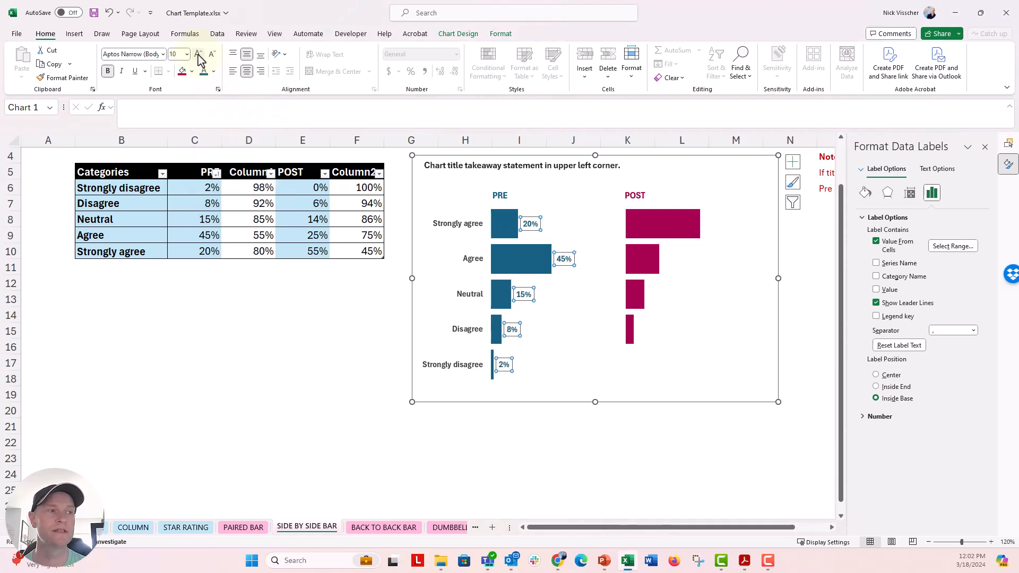
left_click(663, 223)
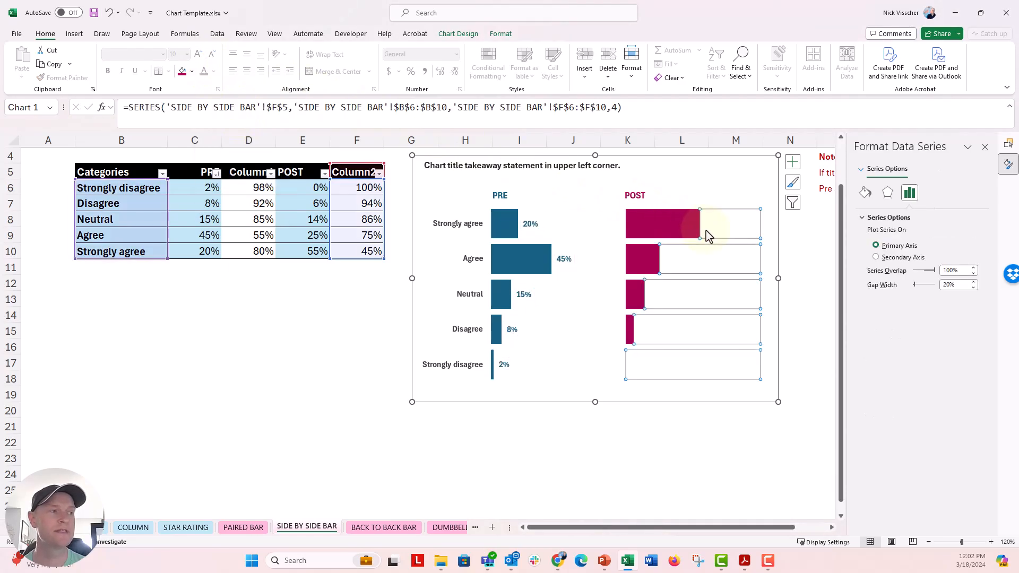
Step: Label the POST remainder series at Inside Base with percentages from cells E6:E10
right_click(708, 234)
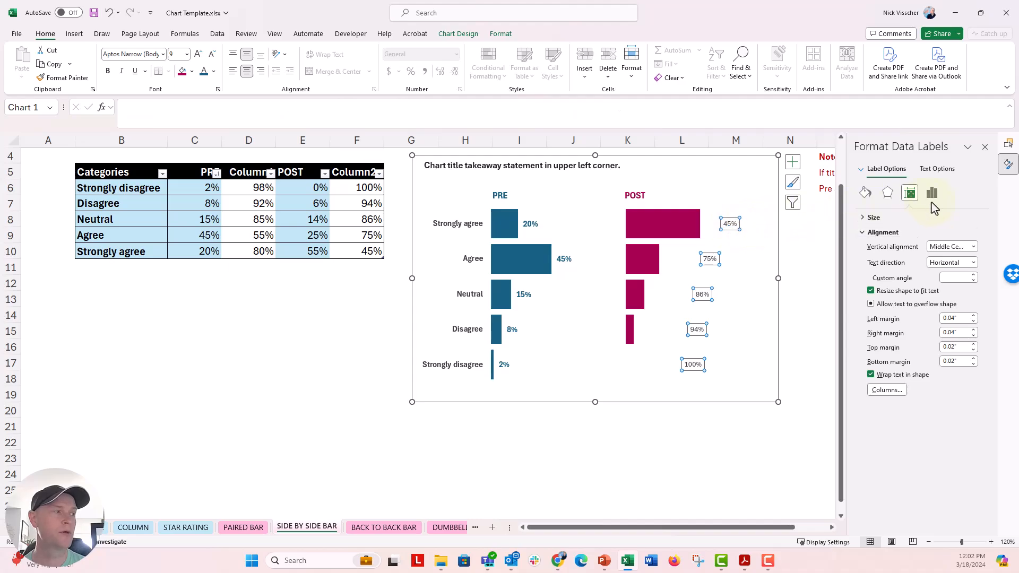
left_click(932, 193)
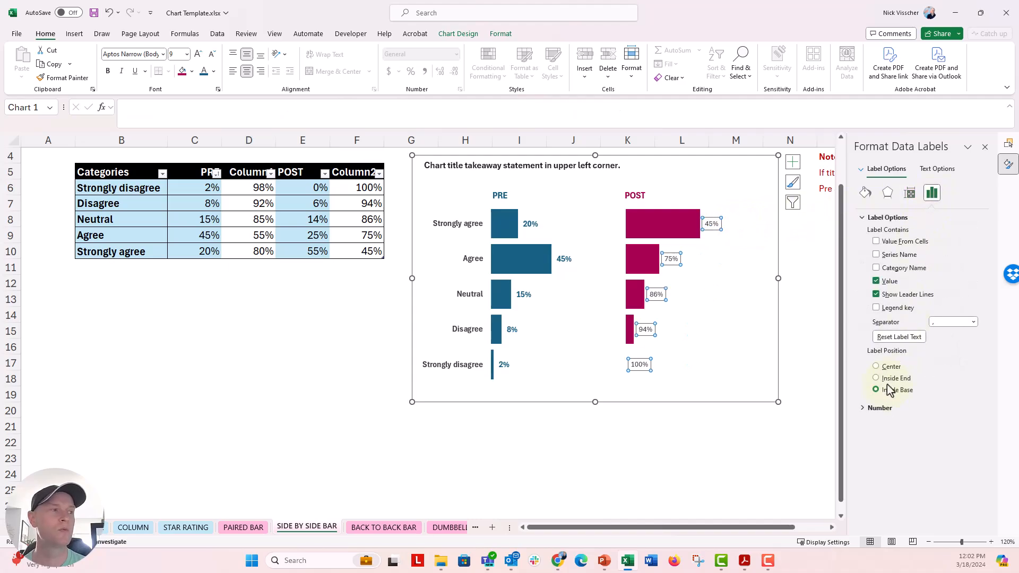
left_click(876, 281)
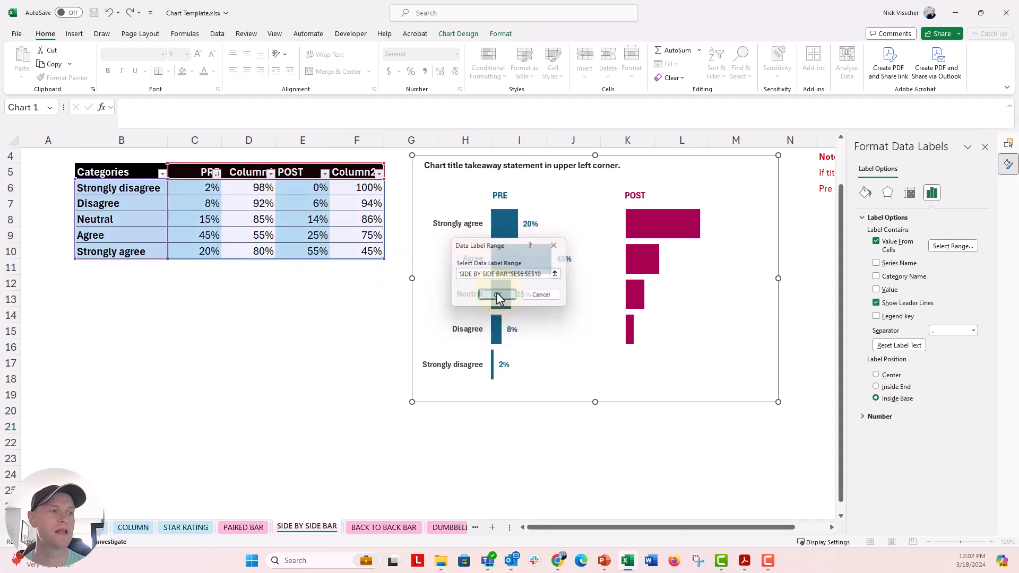
left_click(494, 294)
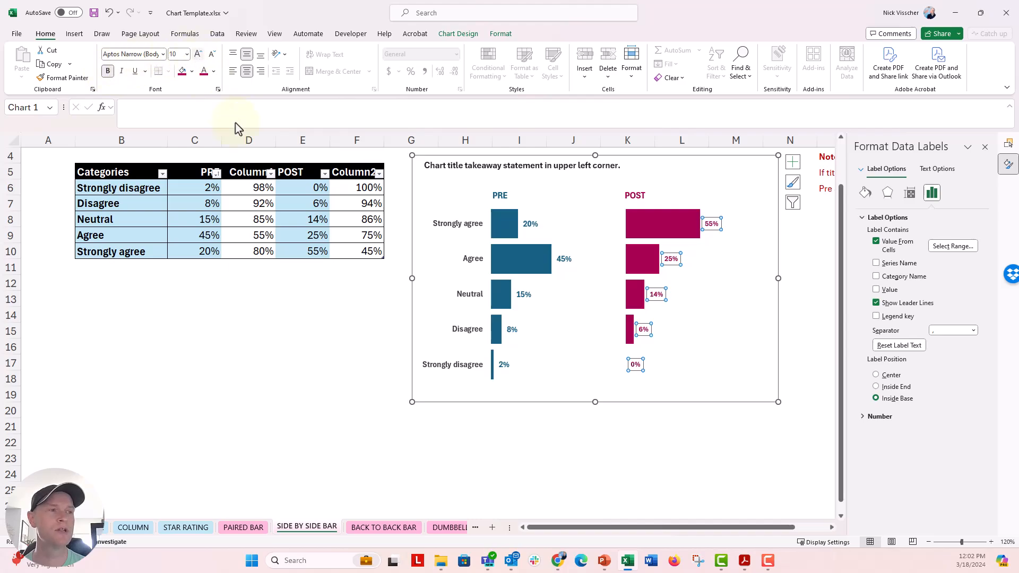
mouse_move(366, 352)
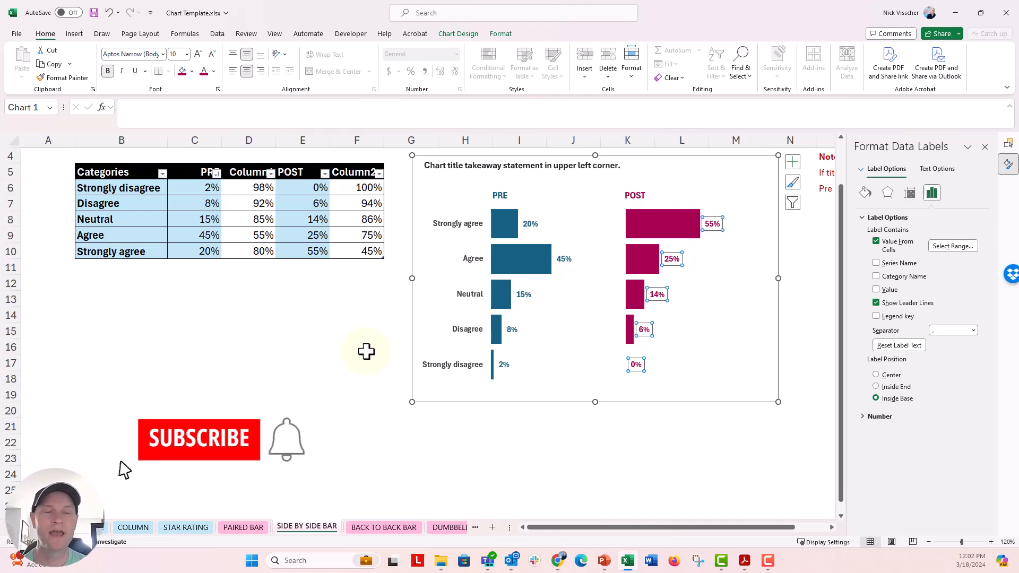
left_click(199, 439)
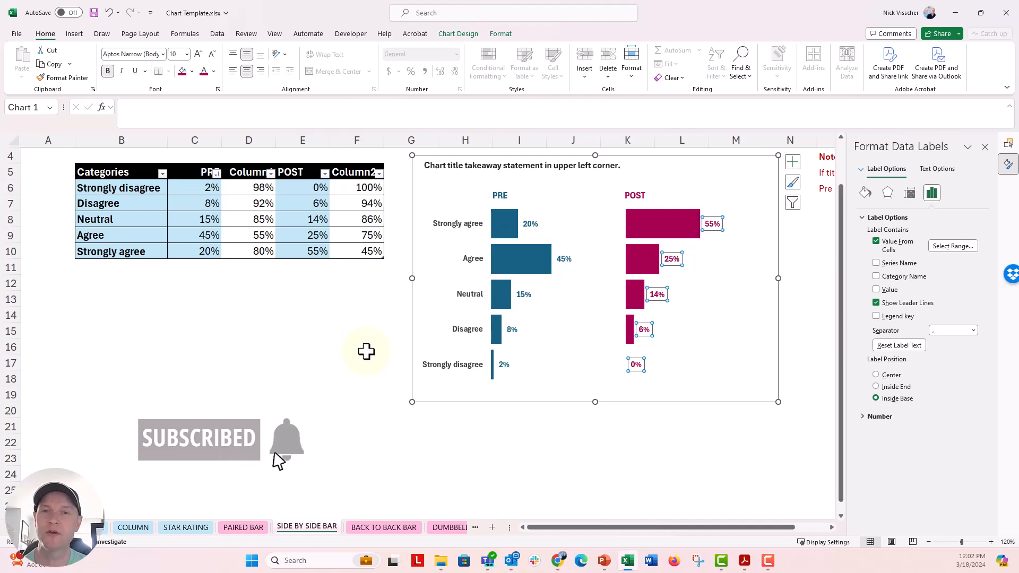